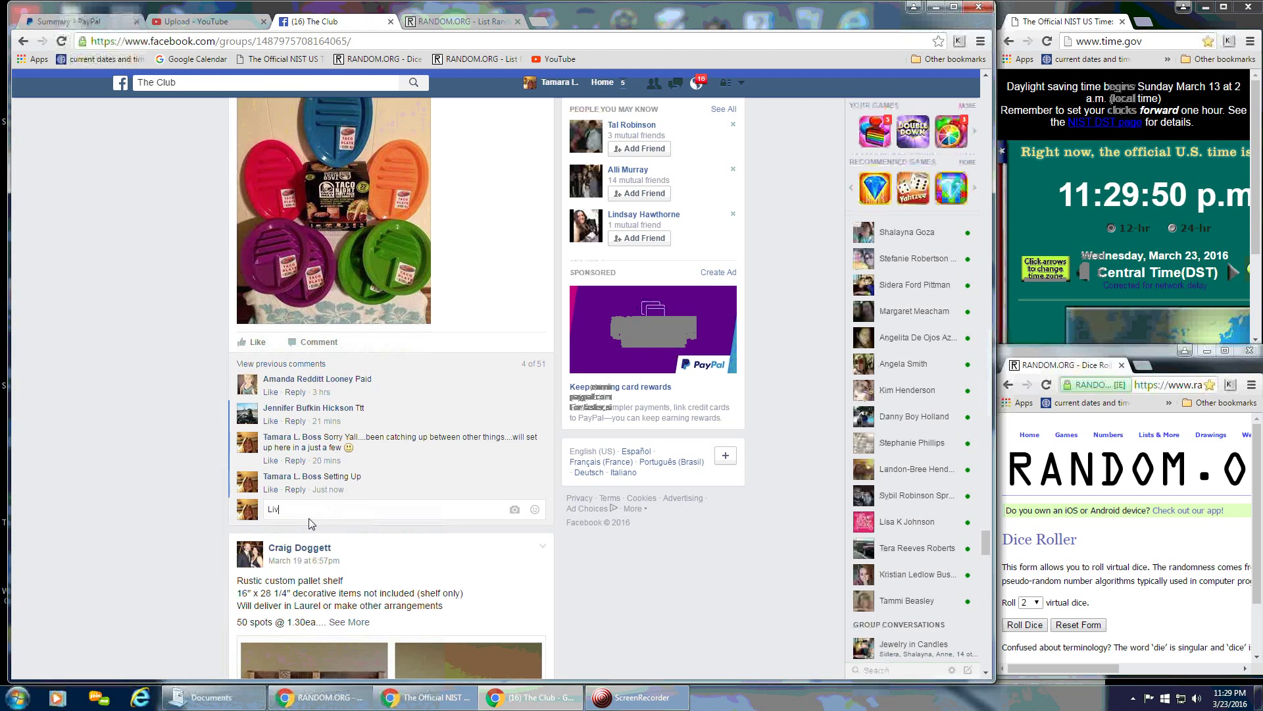
Post the 'Live' comment on the group giveaway post and return to the List Randomizer
key("enter")
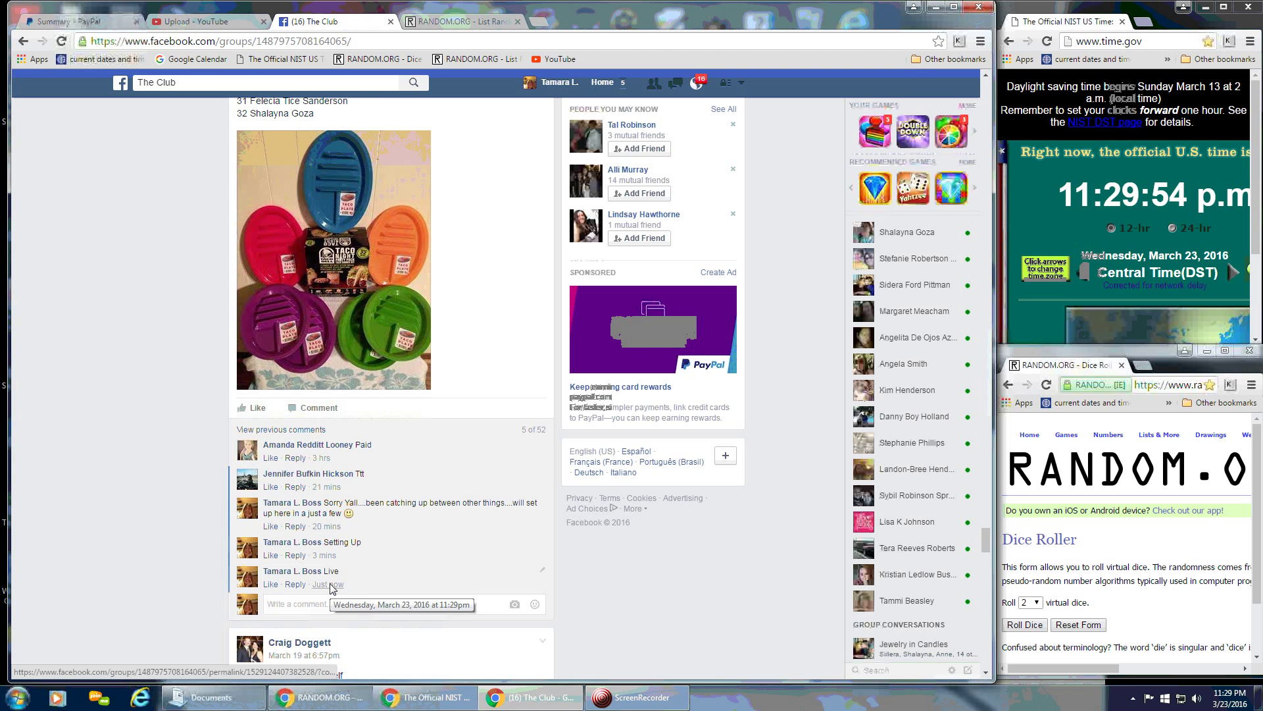
left_click(456, 21)
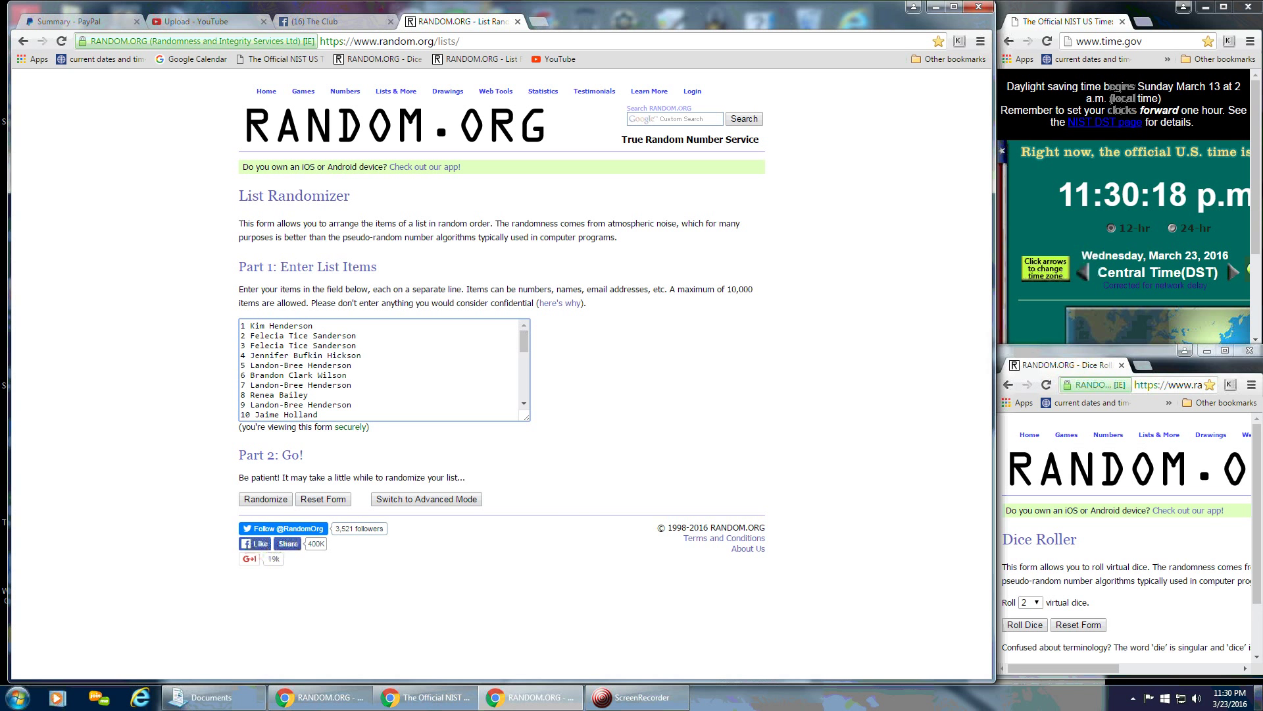
Roll two virtual dice in the Dice Roller, getting a four and a one
left_click(1199, 697)
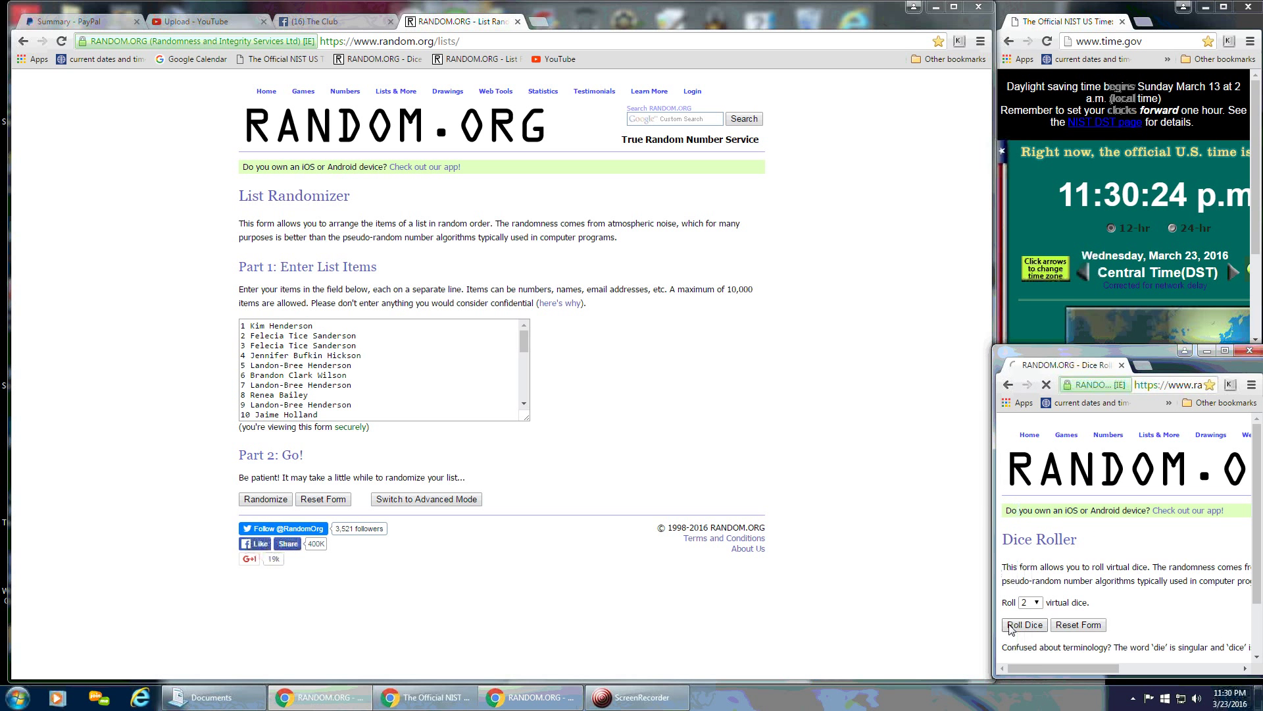
left_click(1023, 625)
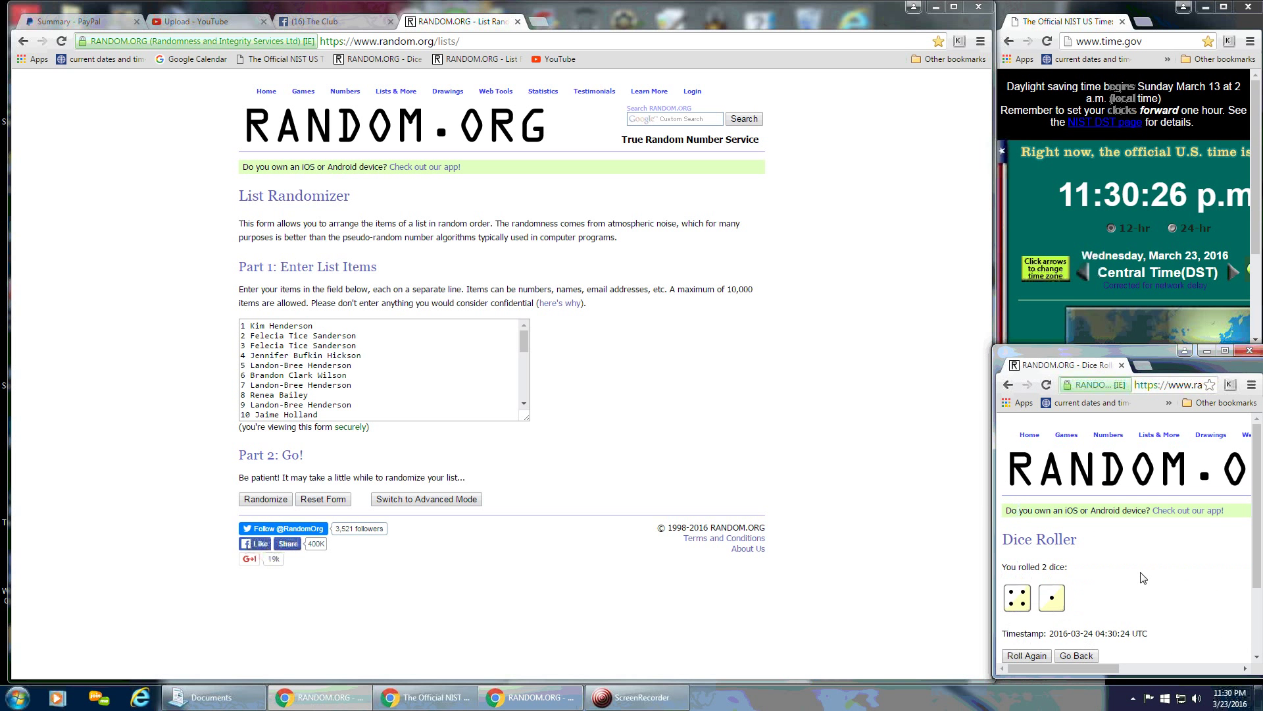
left_click(1210, 697)
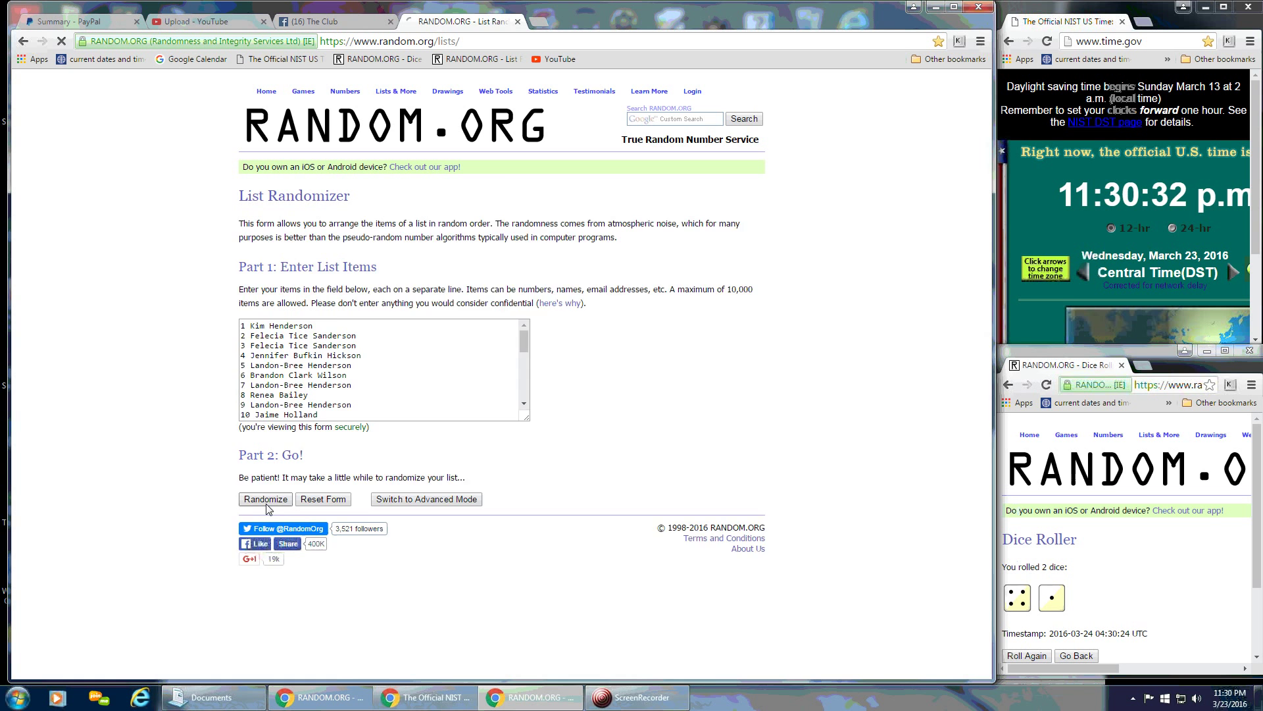
Randomize the 32-name list, then reshuffle it with Again! for four shuffles total
left_click(266, 499)
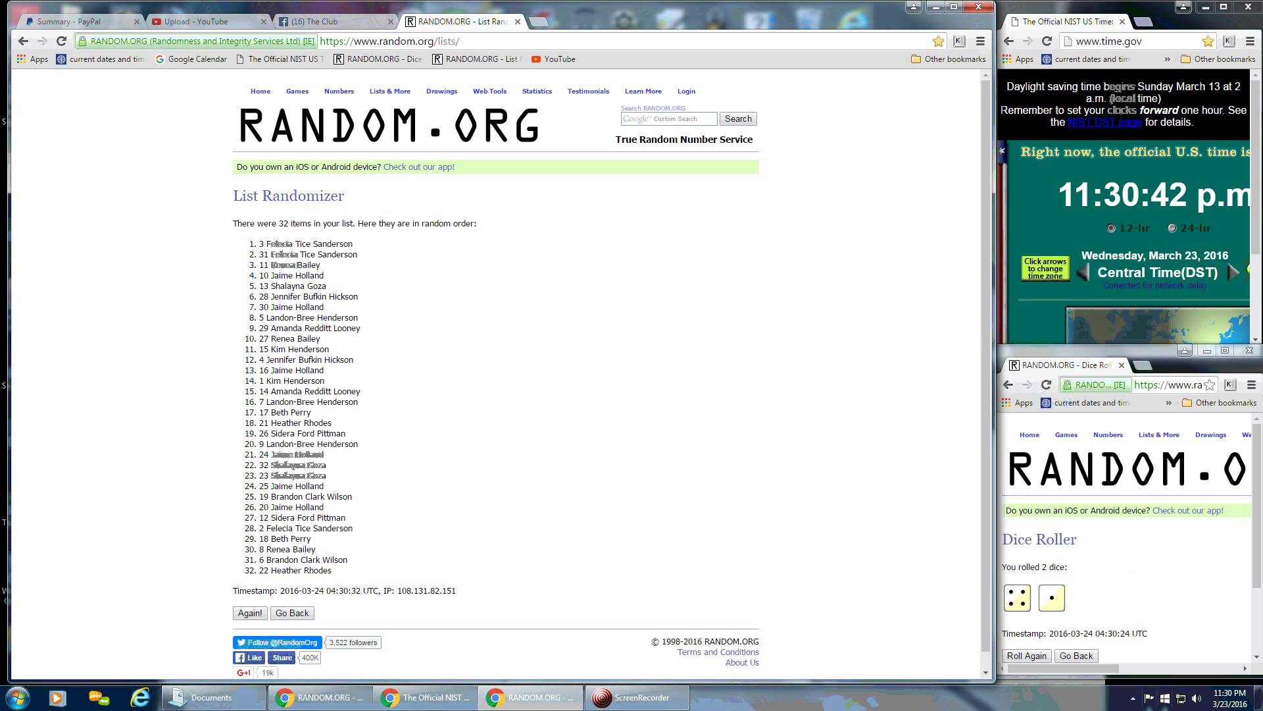
left_click(1218, 697)
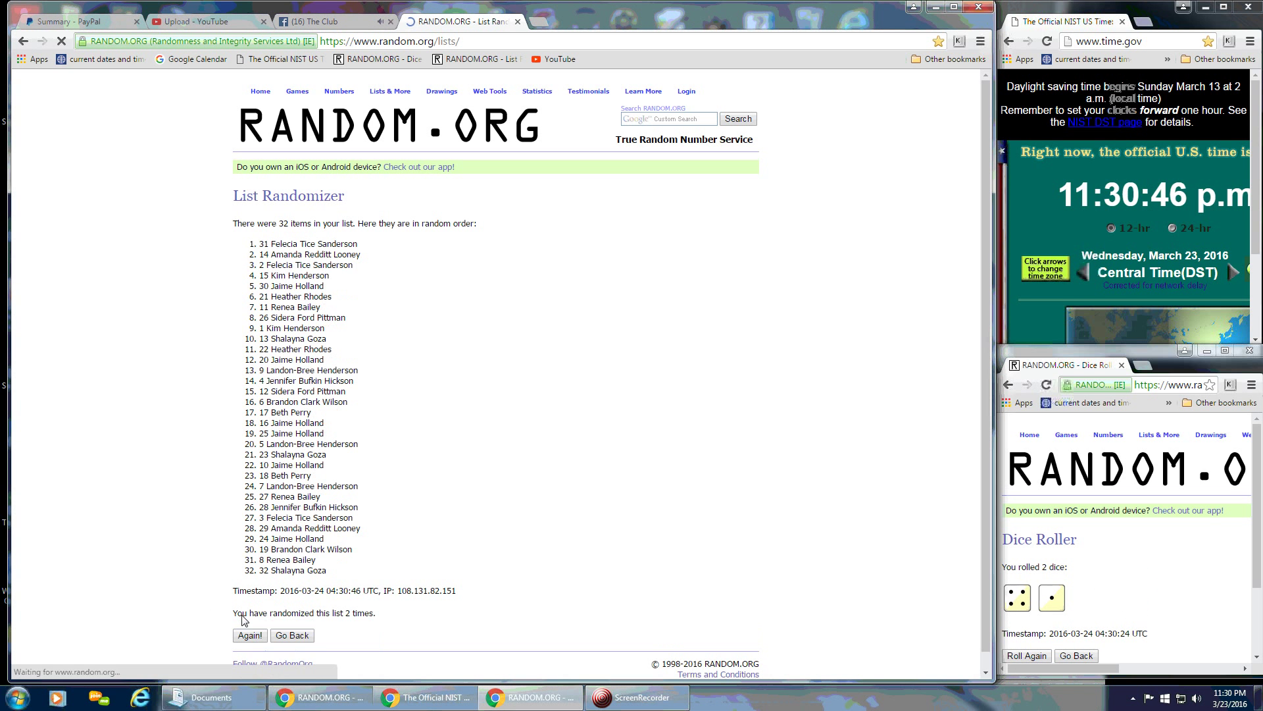
left_click(249, 635)
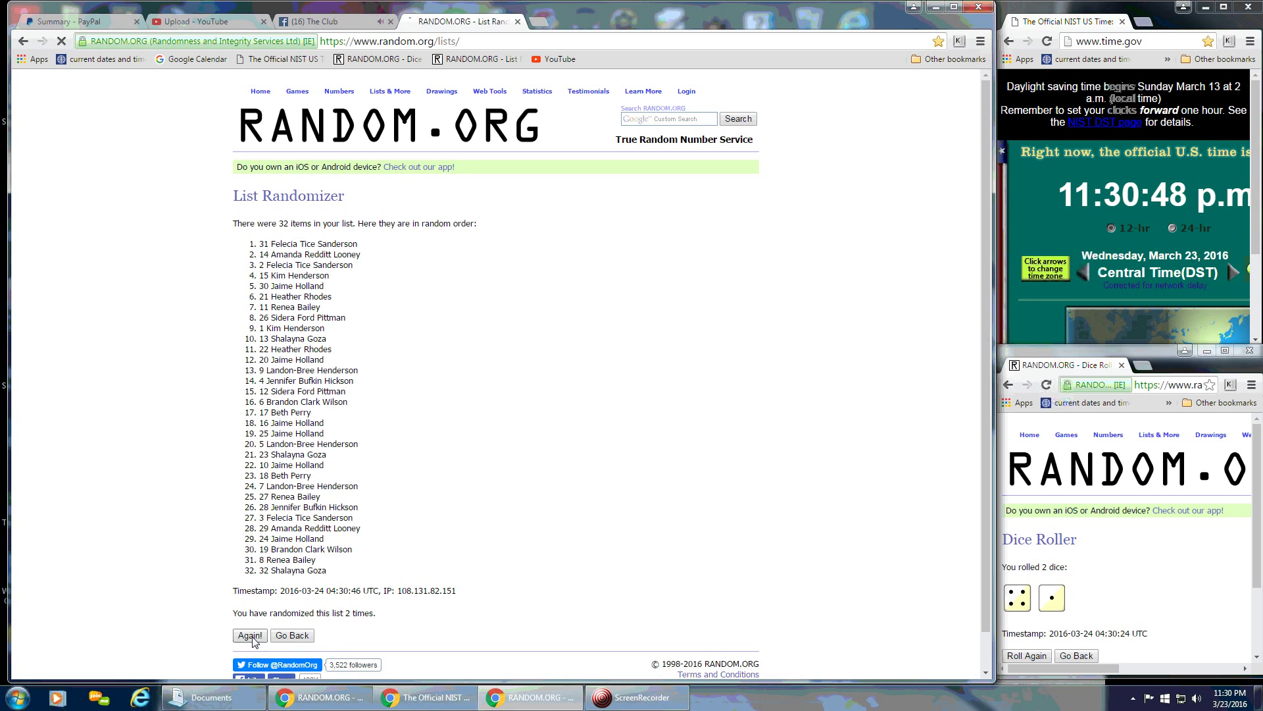
left_click(250, 635)
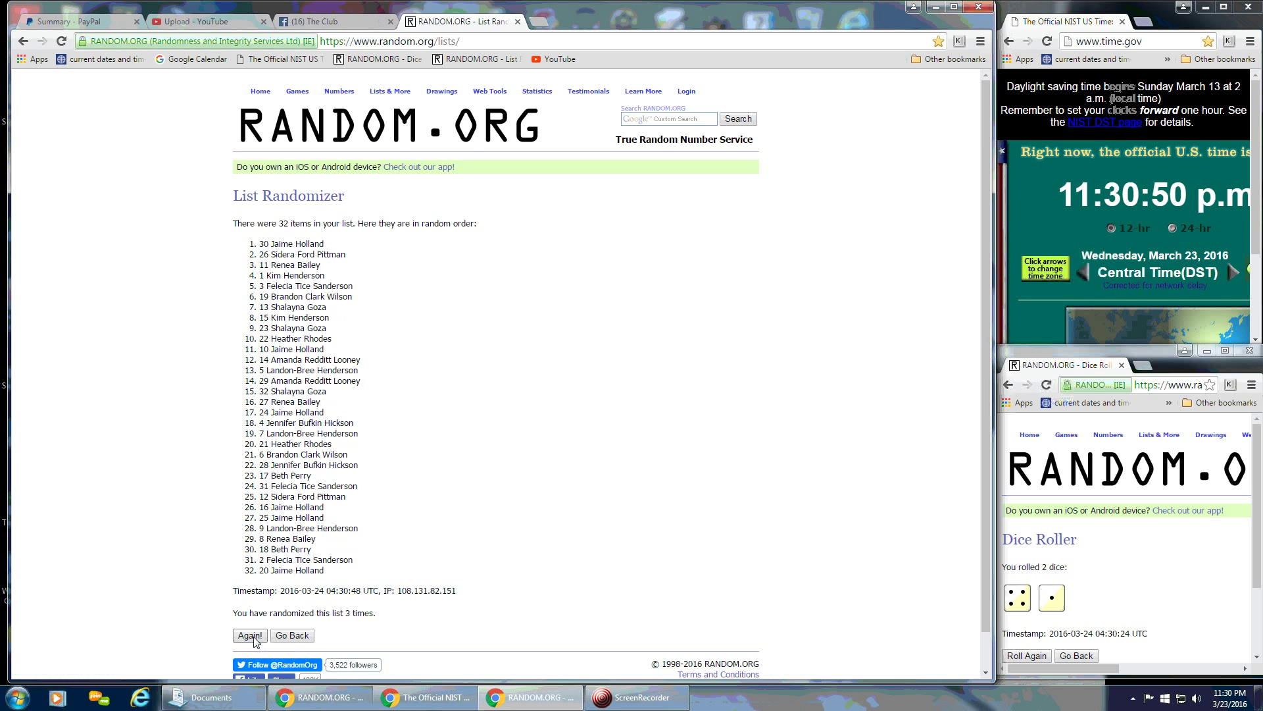
left_click(249, 635)
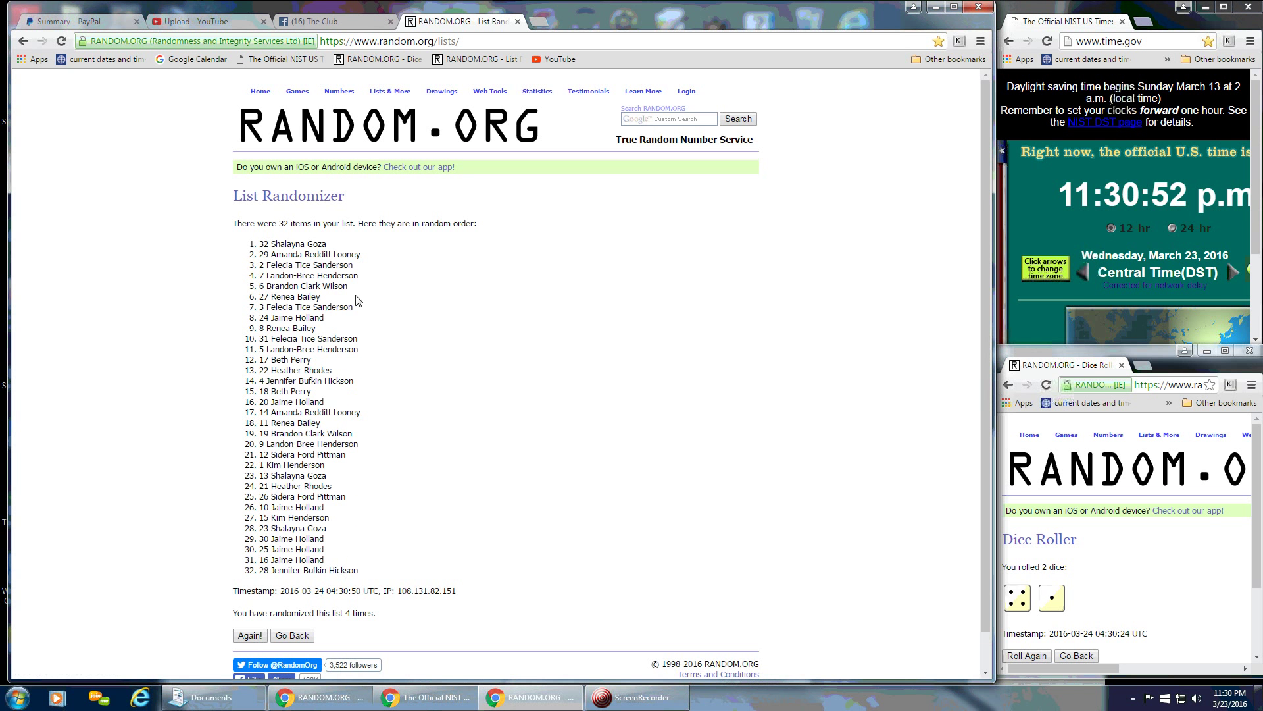
mouse_move(280, 253)
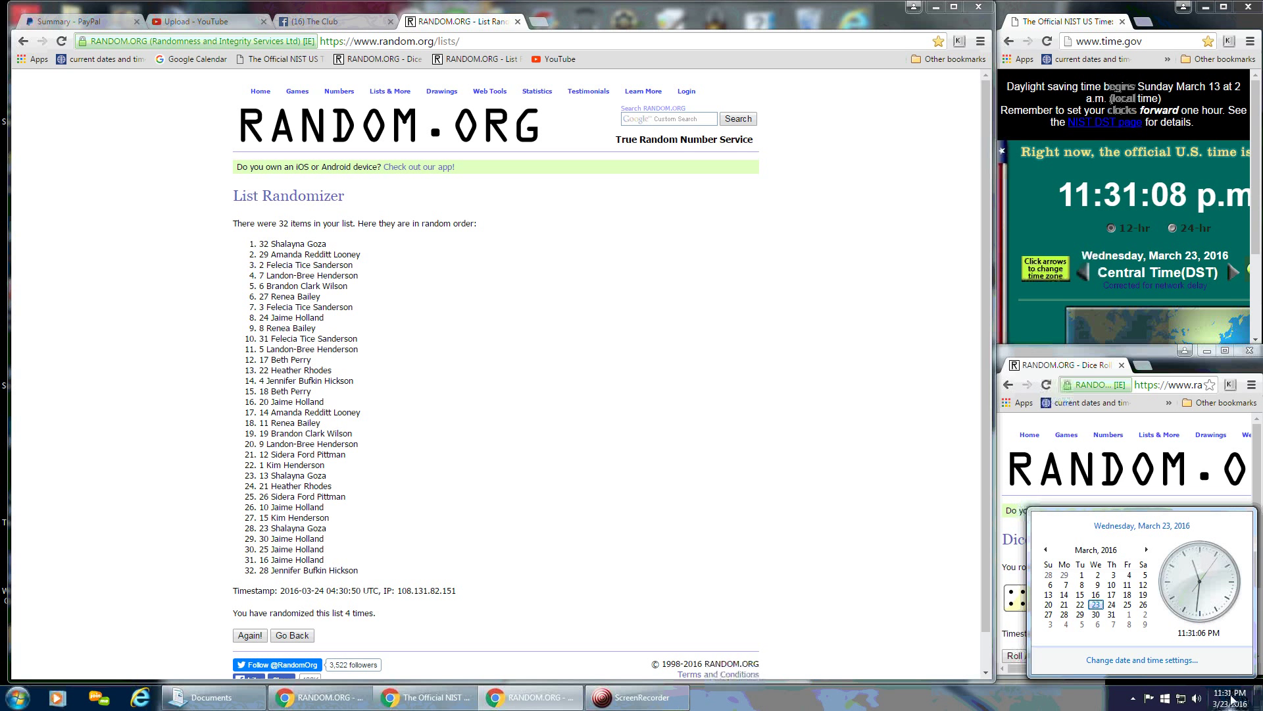
mouse_move(370, 293)
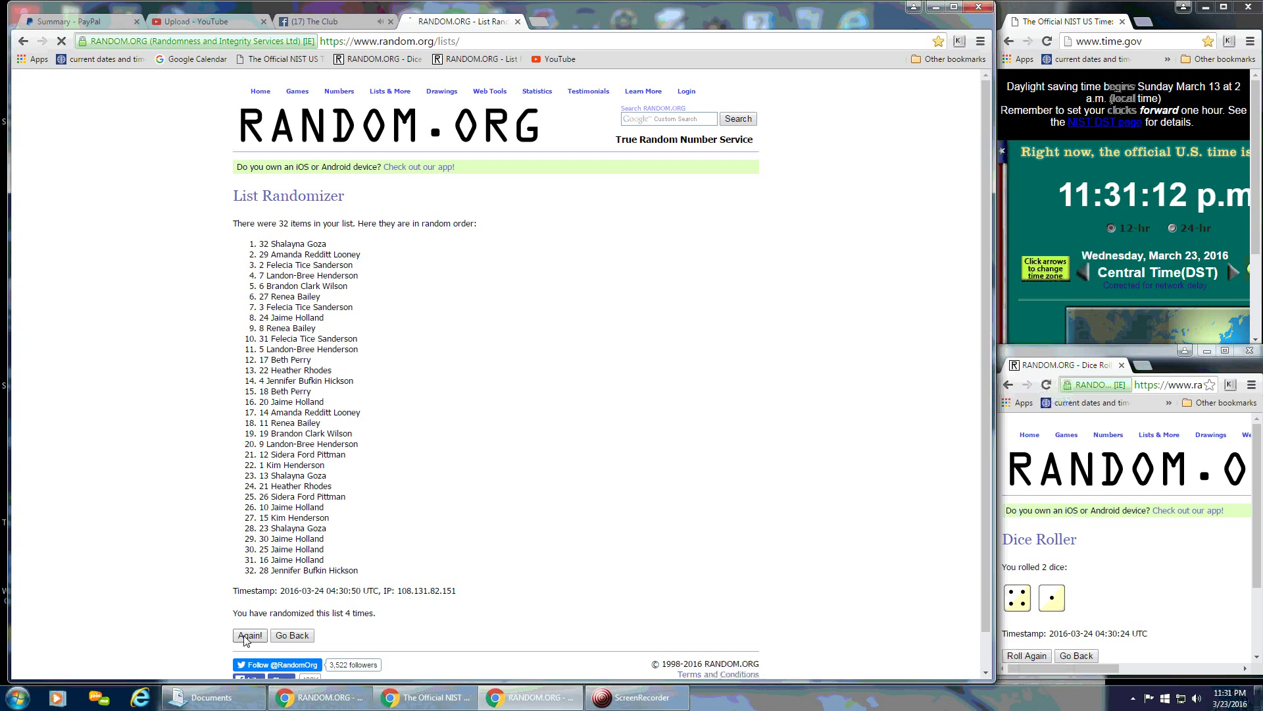
Reshuffle the list with Again!, reaching 5 randomizations with entry 25 on top
left_click(250, 635)
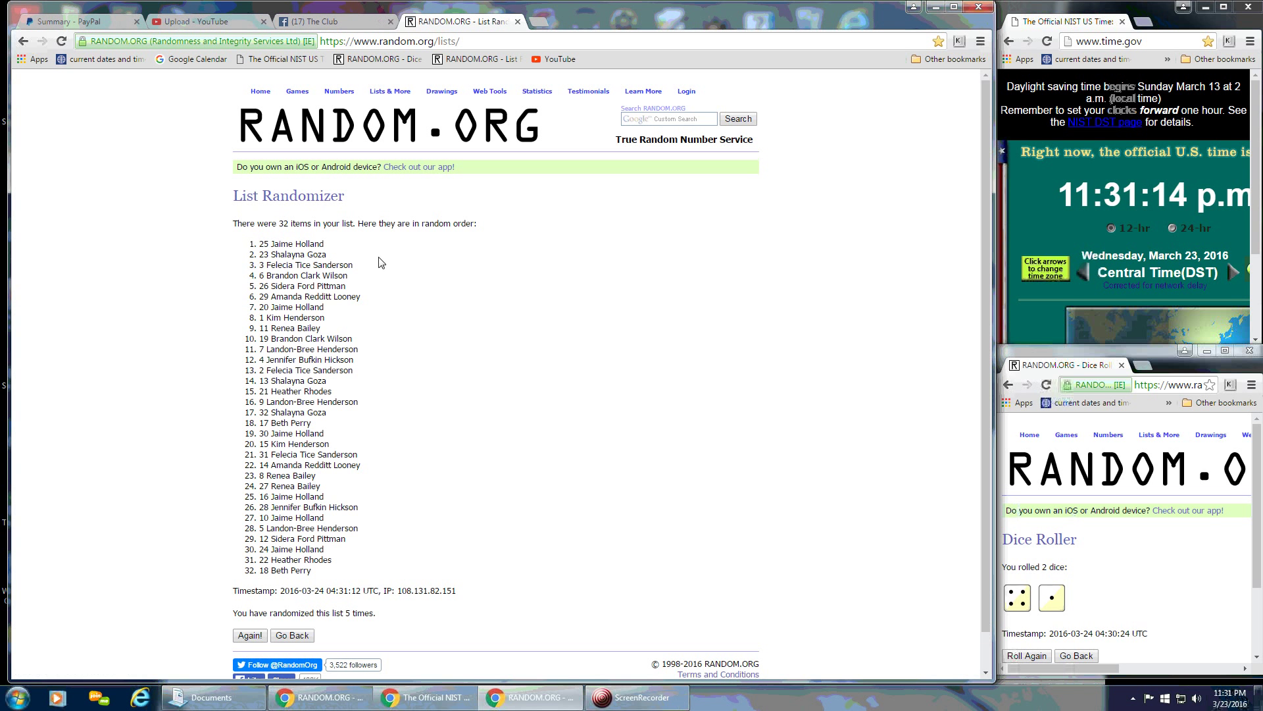
mouse_move(279, 220)
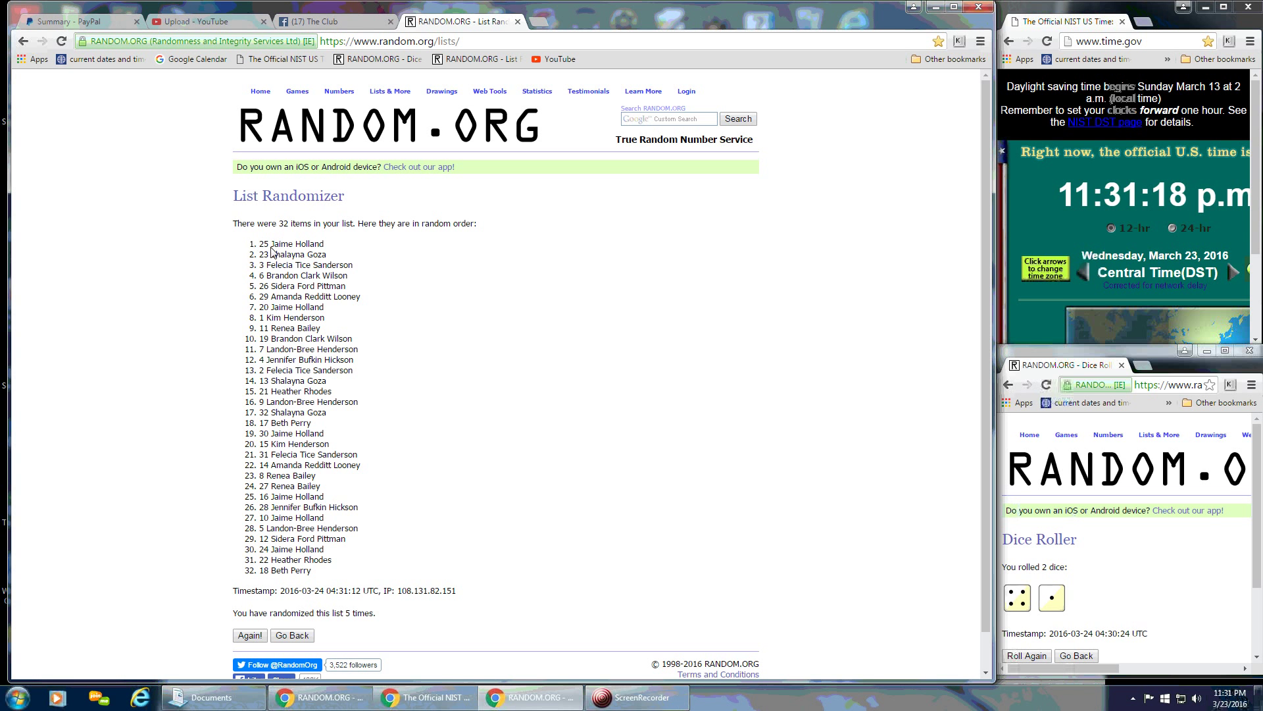
mouse_move(403, 231)
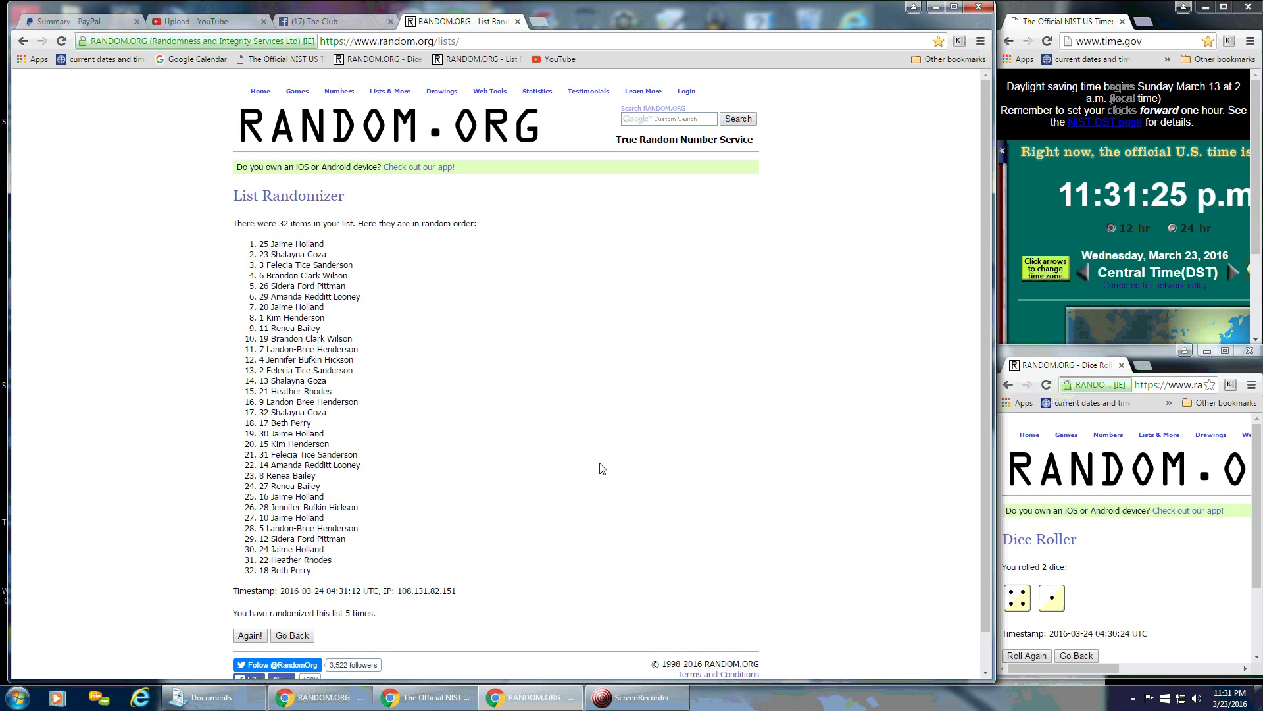
mouse_move(356, 295)
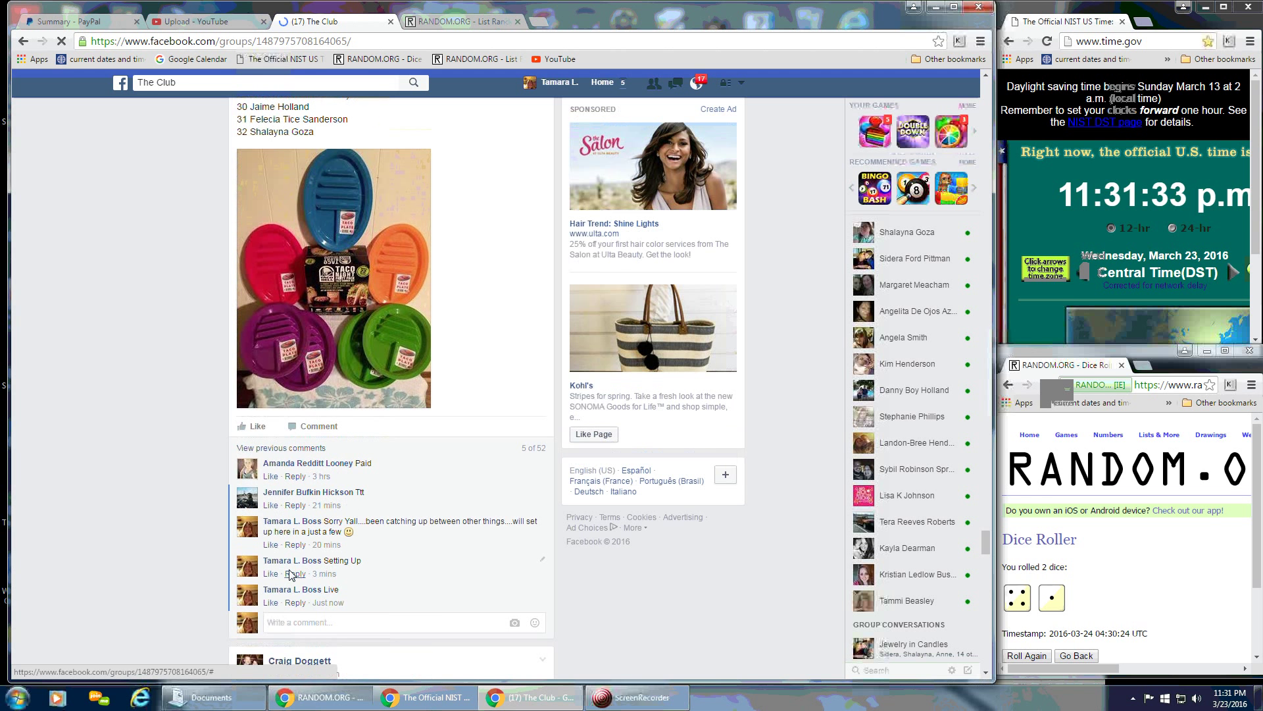
Comment 'Done' under the giveaway post and go back to the randomized name list
type("Done")
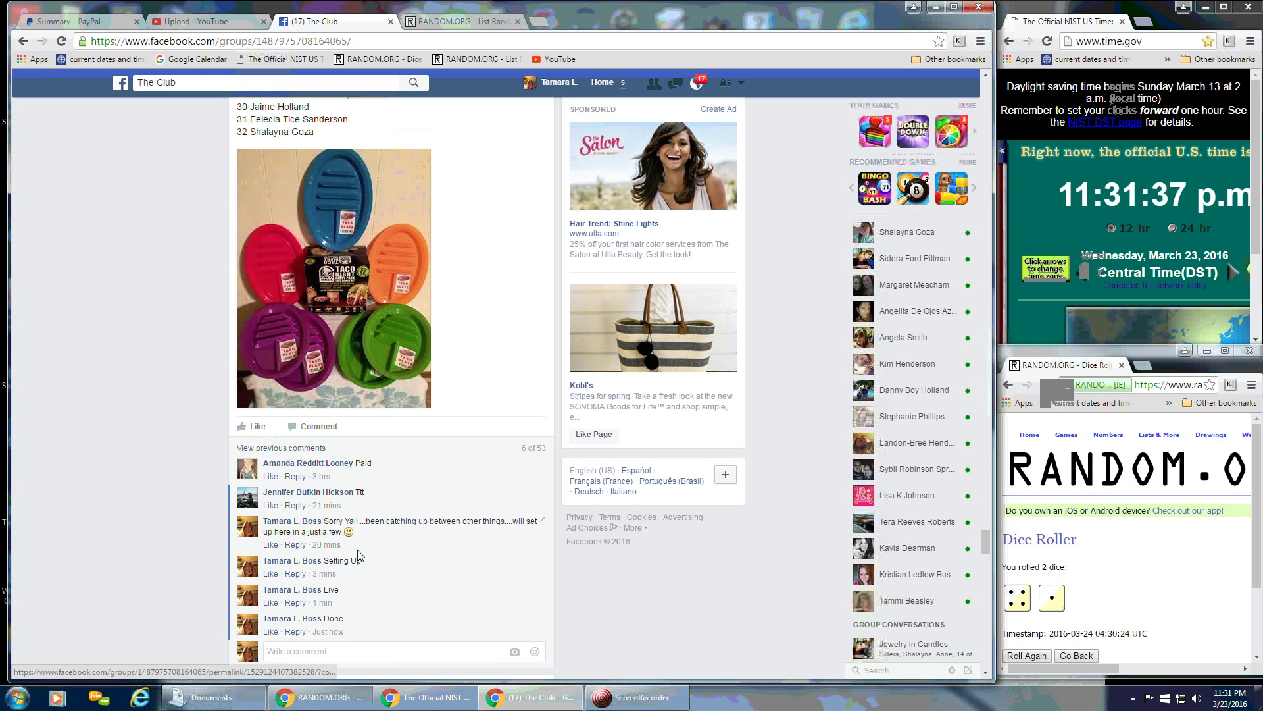
mouse_move(327, 632)
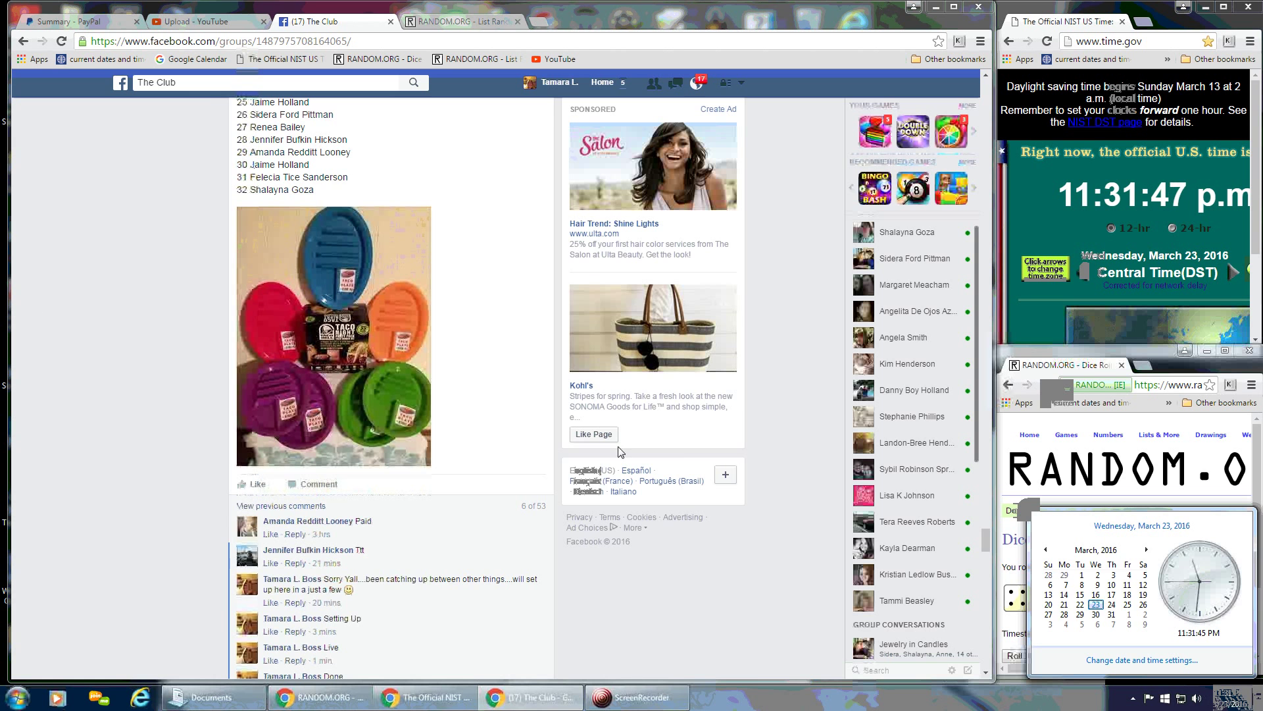
left_click(456, 21)
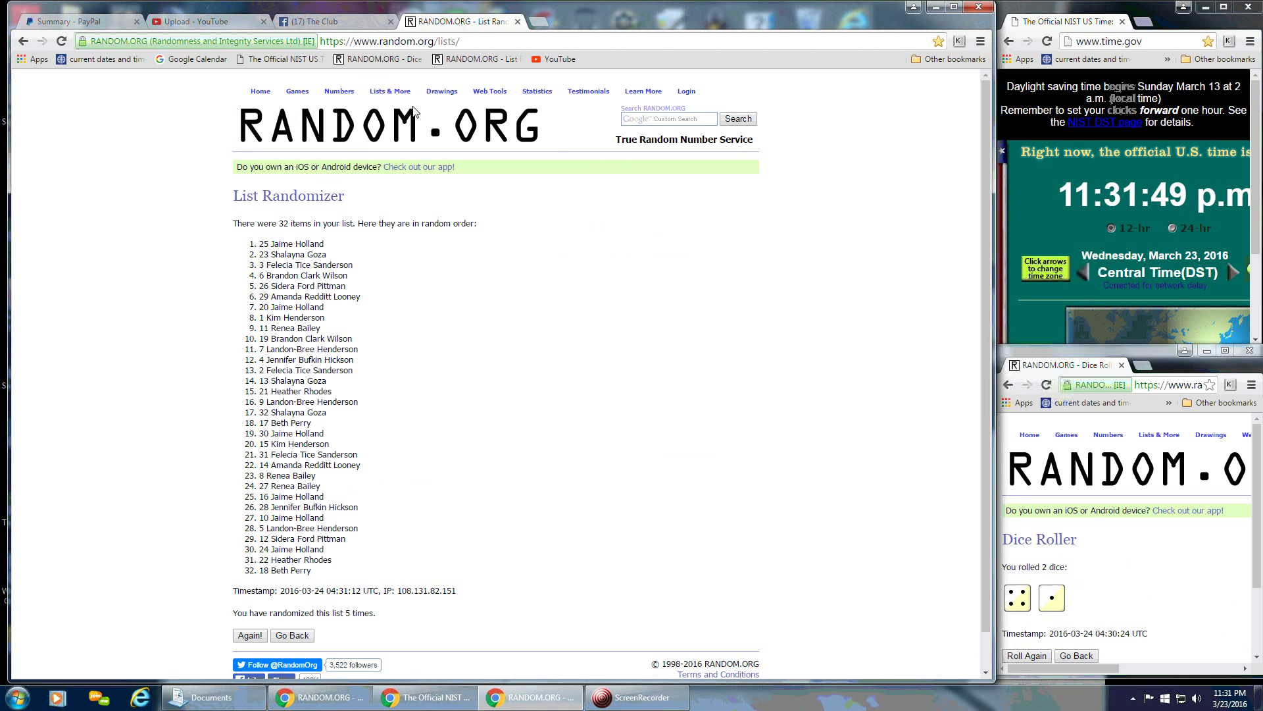
mouse_move(430, 325)
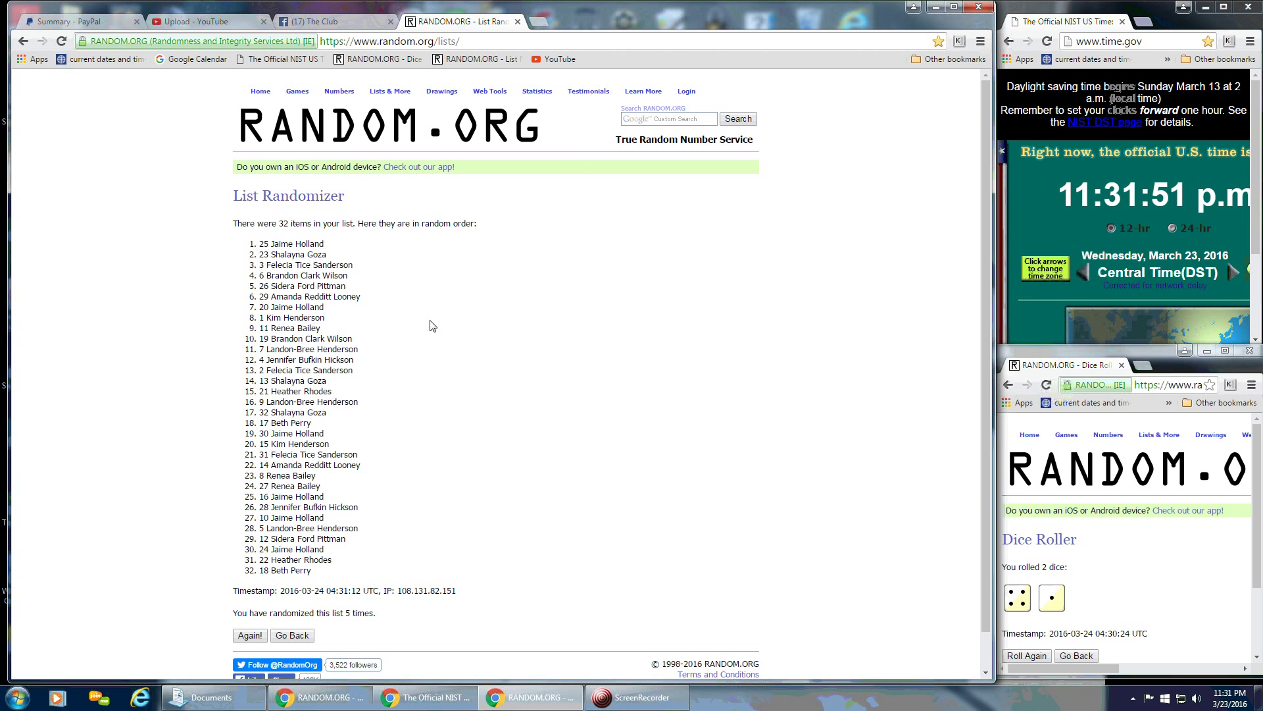